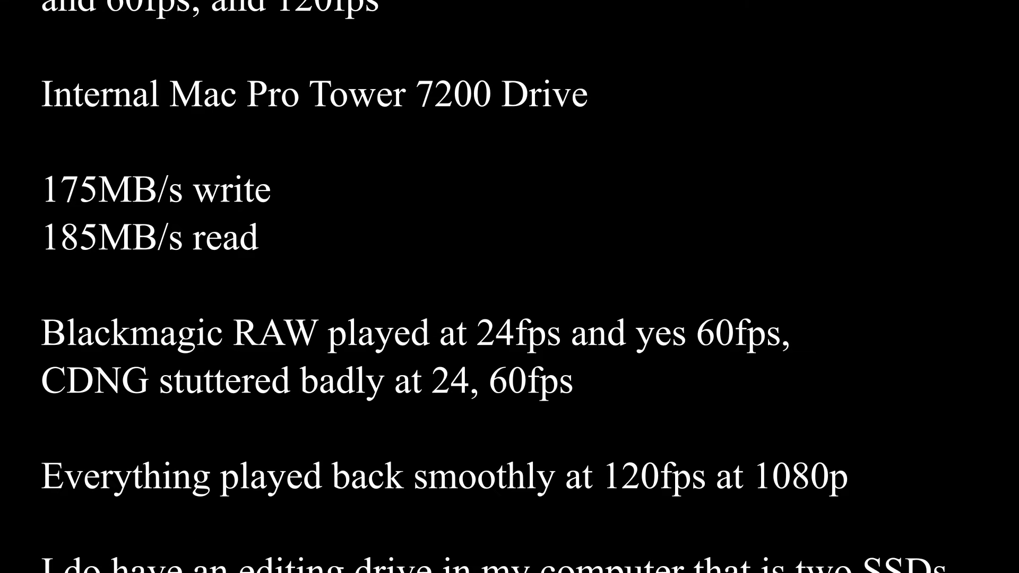
# Step: Scroll the Media Pool to reveal the CNG vs Blackmagic RAW Clips bin with its 24fps and HFR folders
pyautogui.scroll(-3)
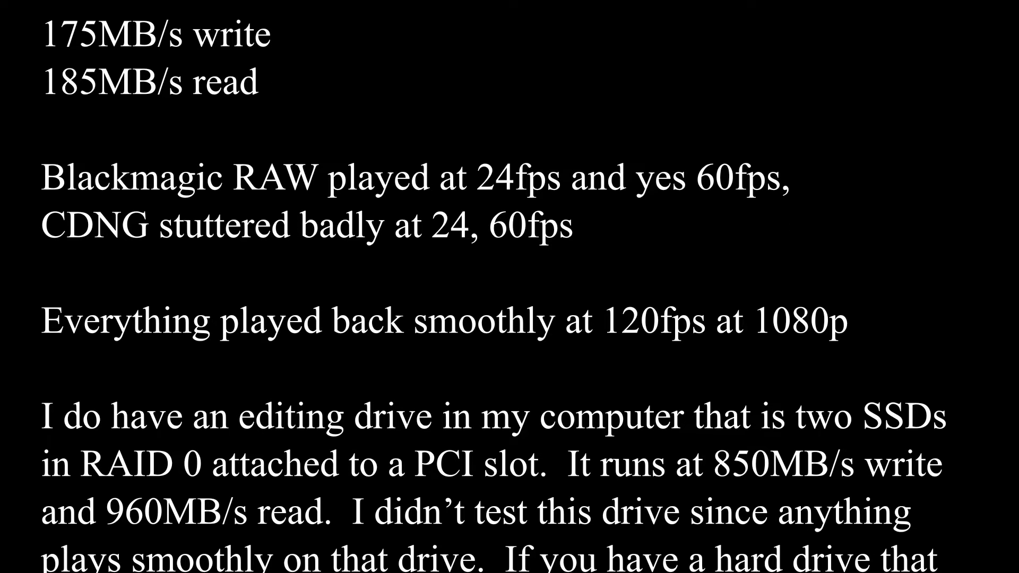
pyautogui.scroll(-3)
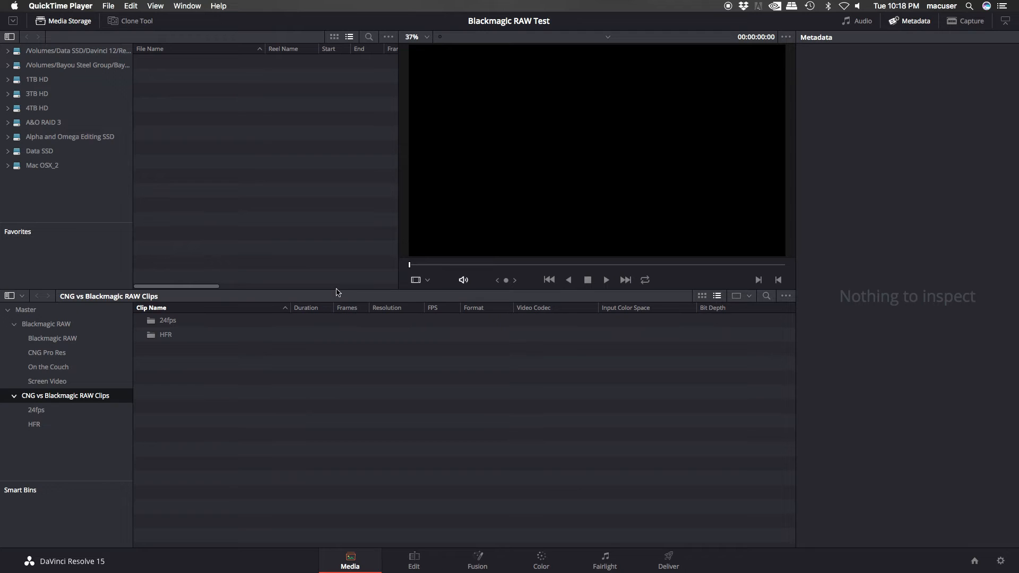
pyautogui.moveTo(96, 428)
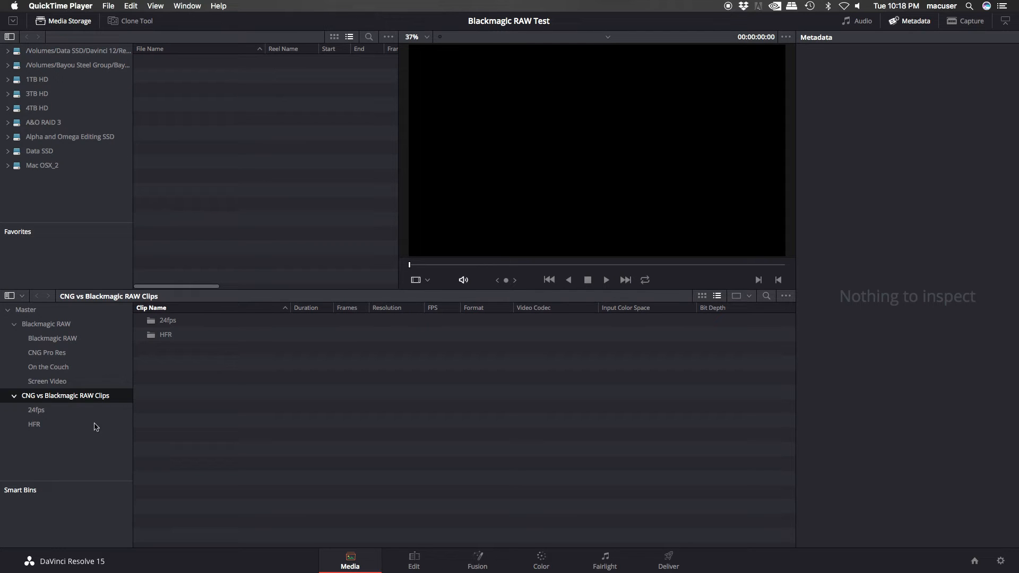
# Step: Inspect the 24fps folder's two BRAW and two DNG clips' camera metadata in turn, returning to the first BRAW clip
pyautogui.click(36, 410)
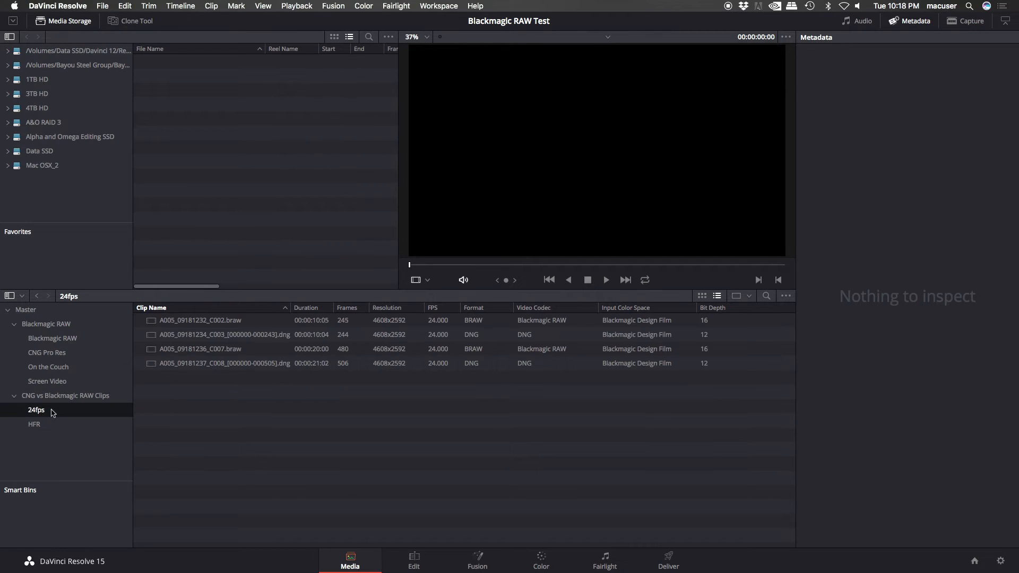
pyautogui.click(199, 320)
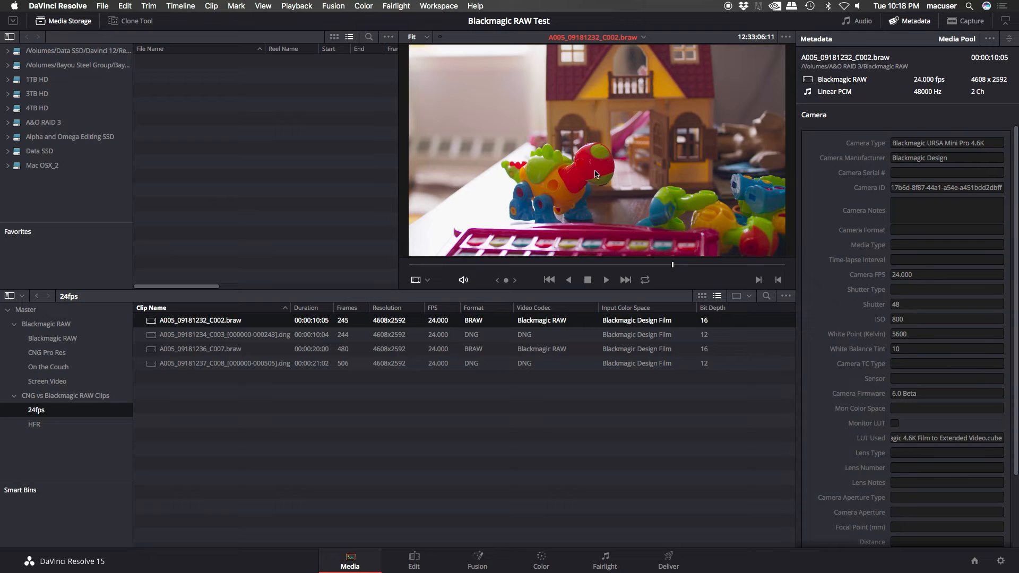
pyautogui.moveTo(611, 168)
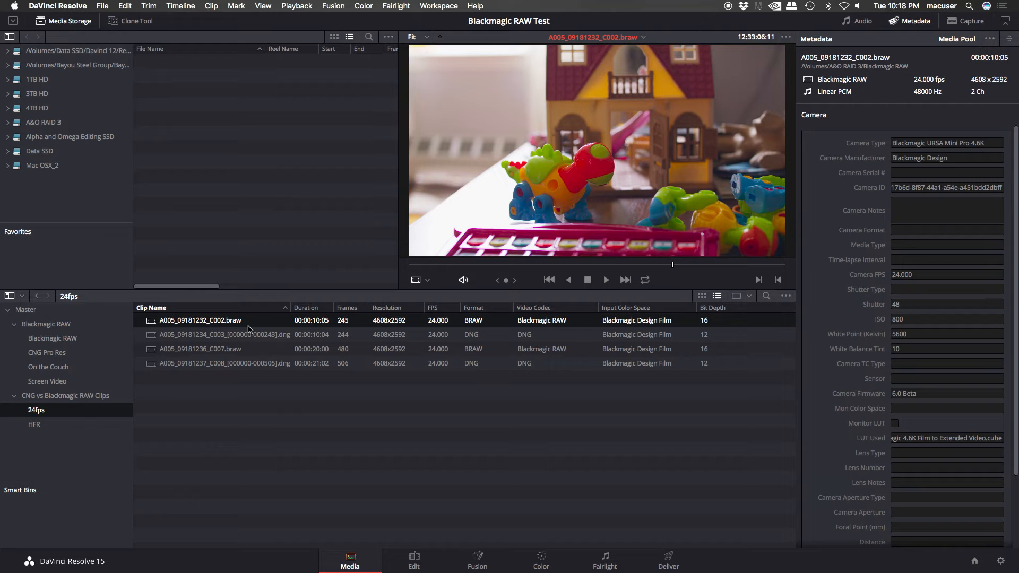
pyautogui.click(218, 335)
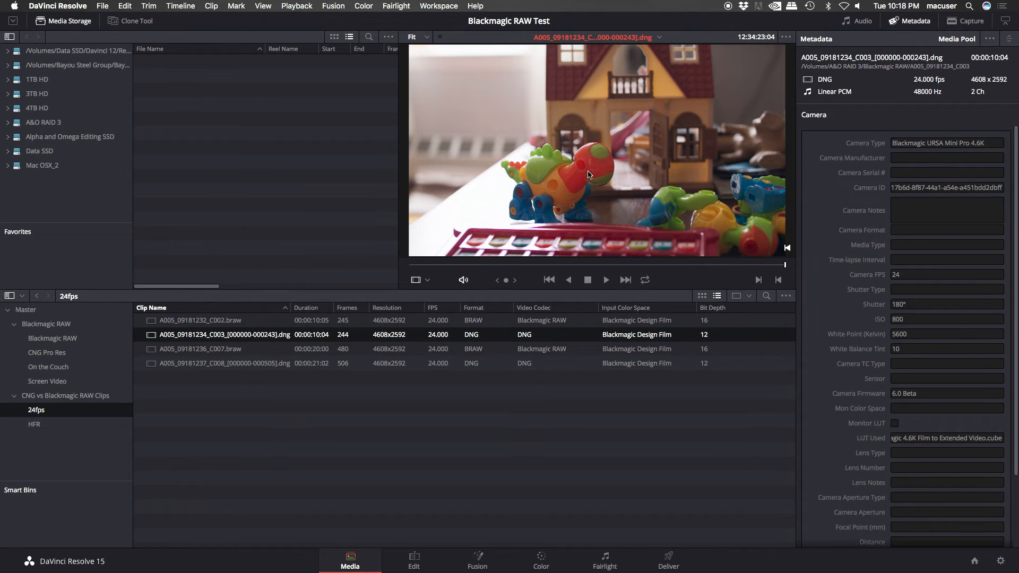
pyautogui.moveTo(584, 167)
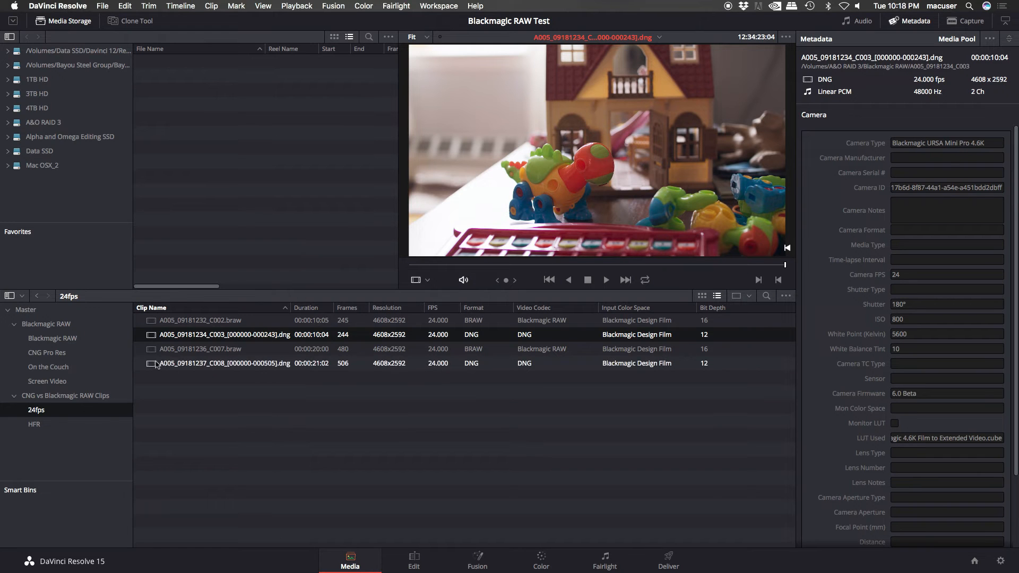
pyautogui.click(200, 348)
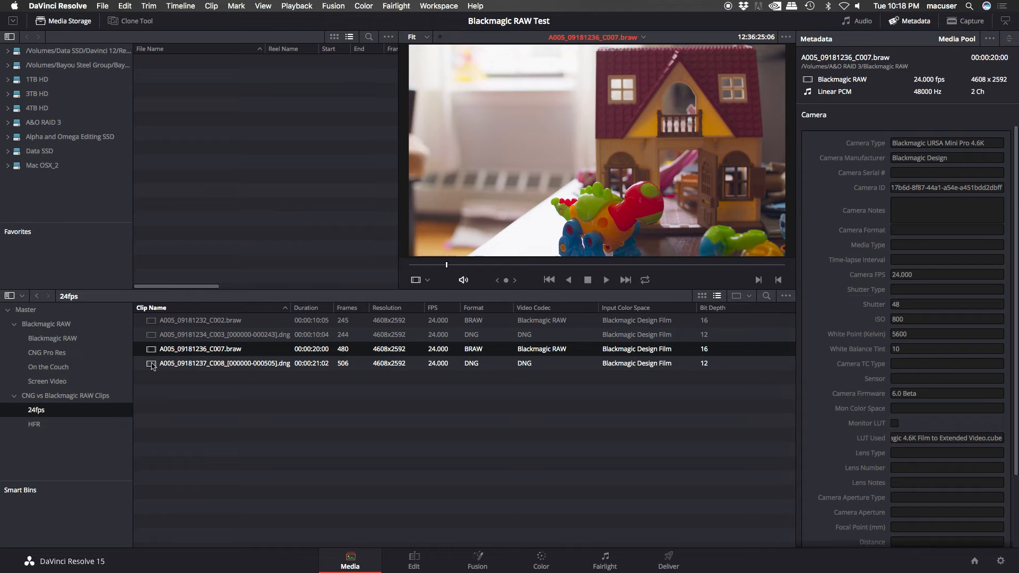
pyautogui.click(223, 363)
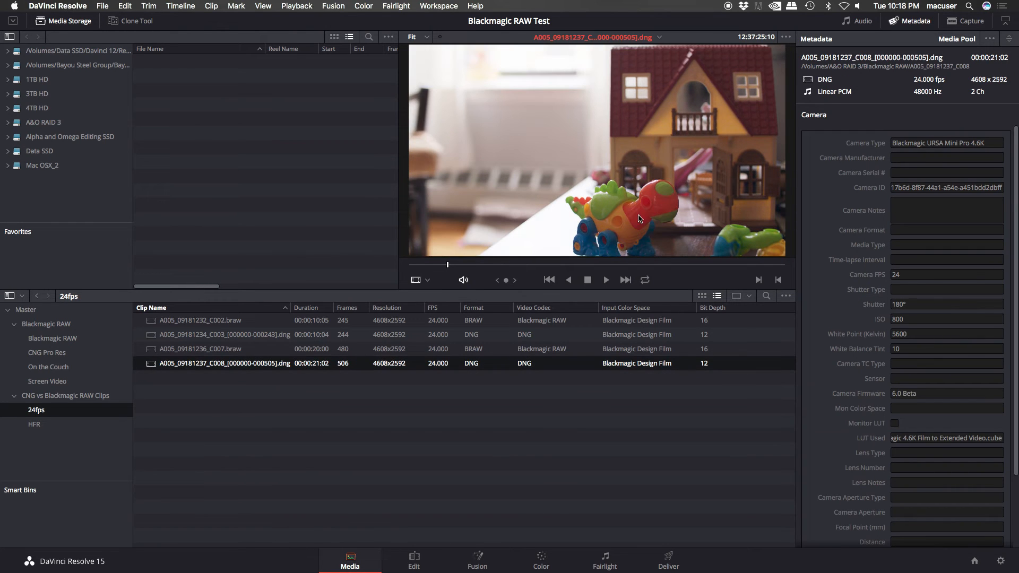
pyautogui.moveTo(717, 215)
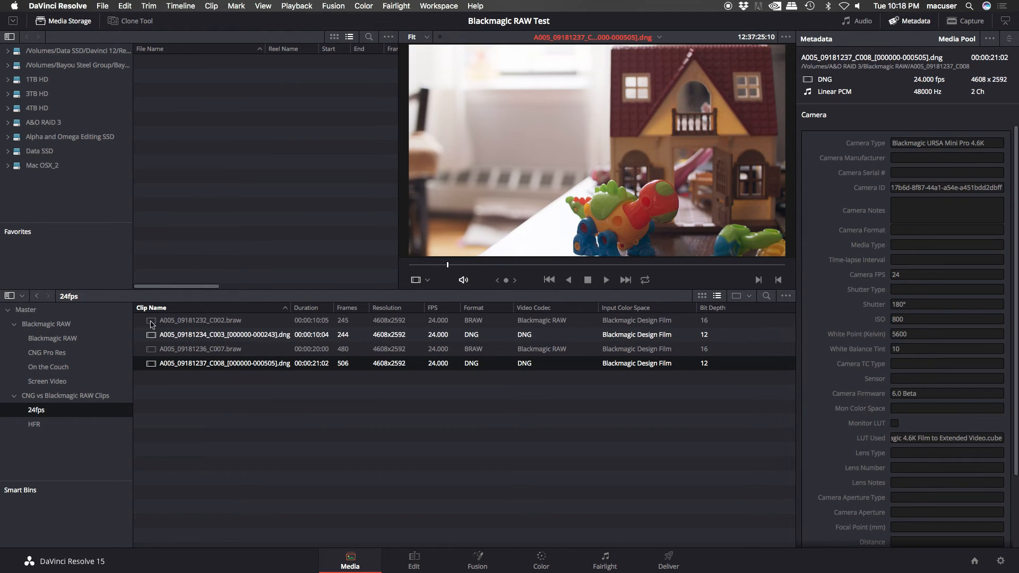
pyautogui.click(200, 321)
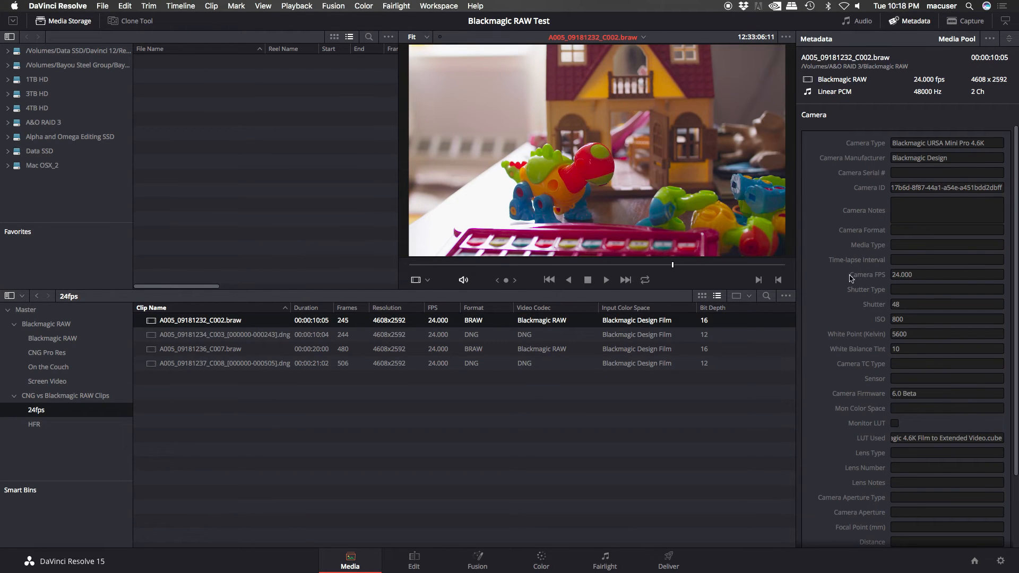
# Step: Review the BRAW clip's compression ratio and codec bitrate, then switch to the HFR folder's clips
pyautogui.scroll(-3)
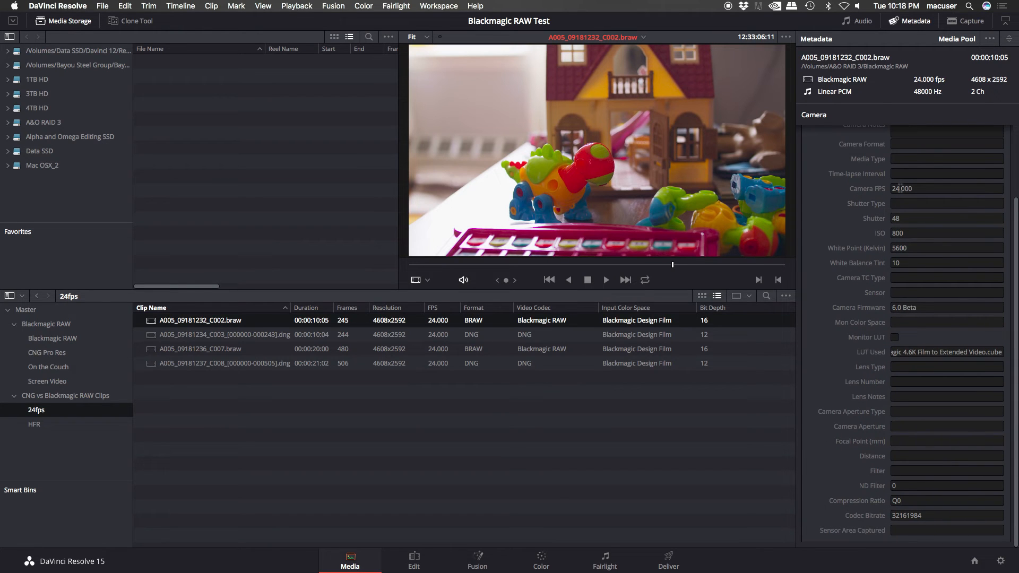
pyautogui.moveTo(887, 203)
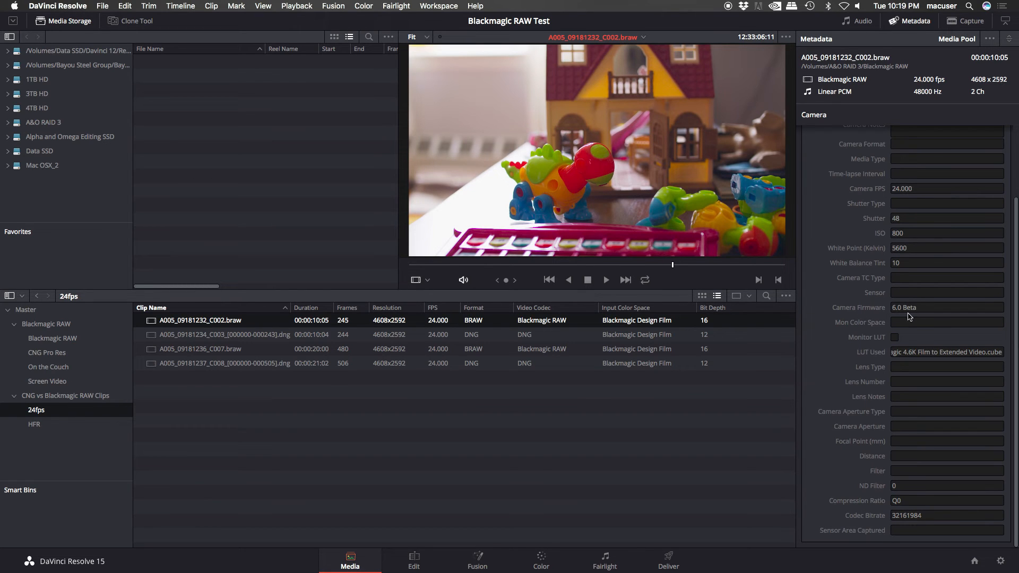
pyautogui.moveTo(779, 437)
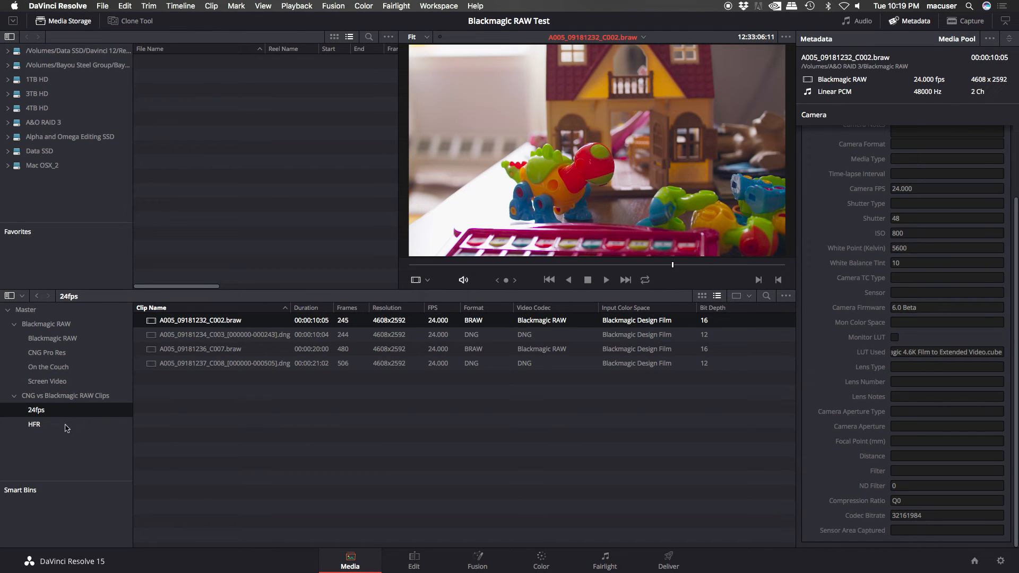
pyautogui.click(34, 424)
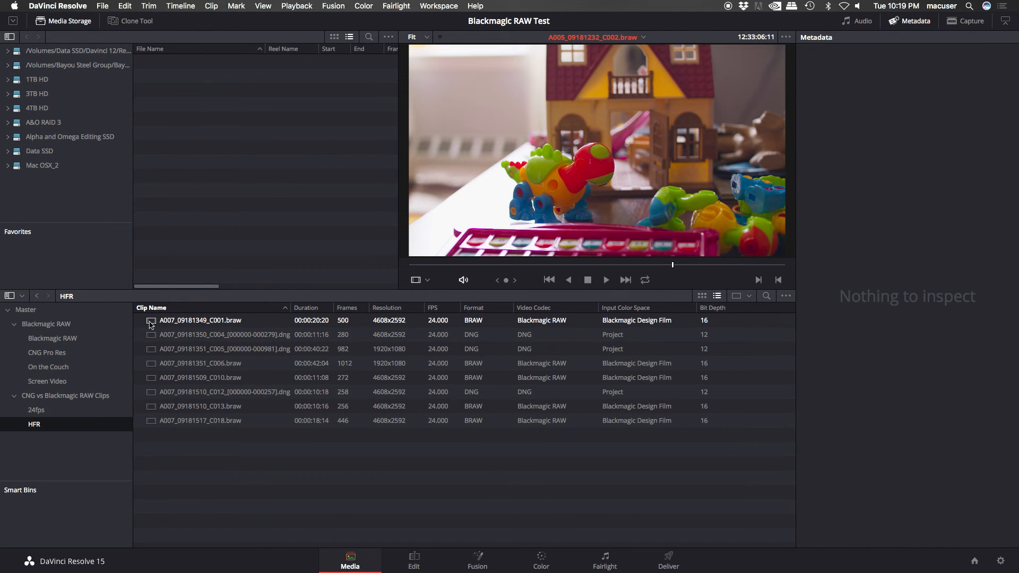
# Step: Inspect the first HFR BRAW clip, the 60 fps DNG clip and the 1920x1080 120 fps DNG clip's camera FPS metadata
pyautogui.click(199, 320)
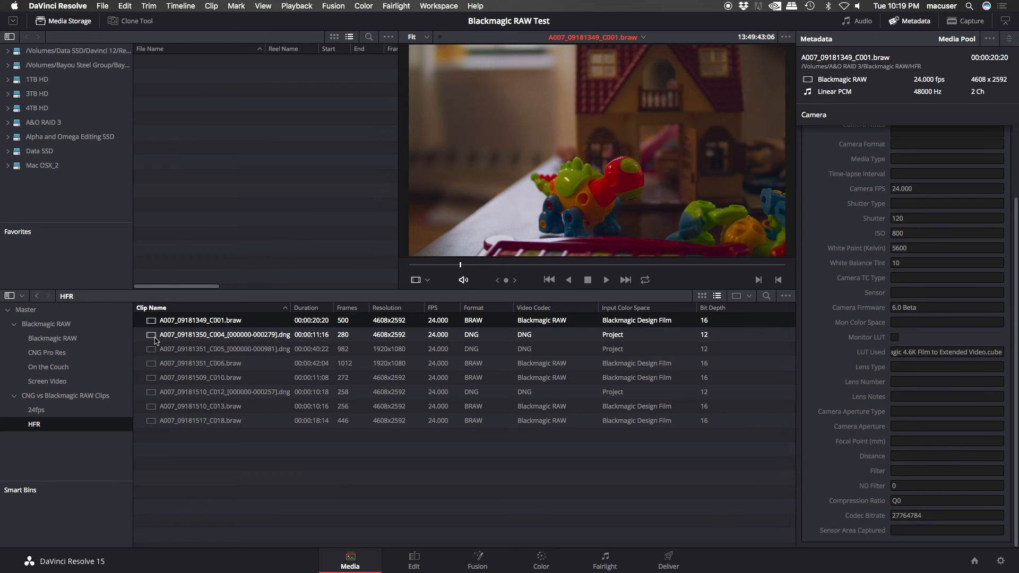
pyautogui.click(223, 334)
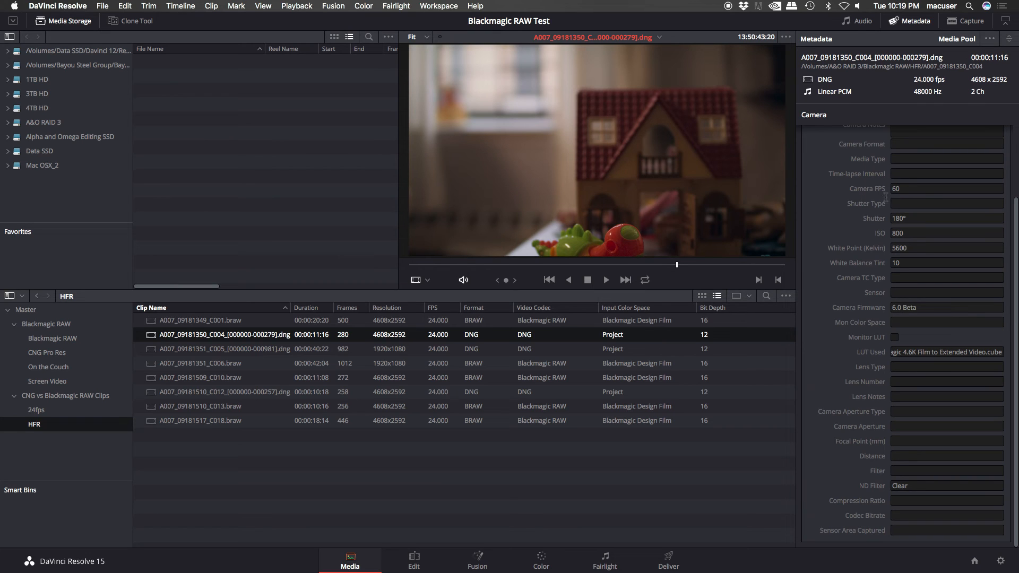
pyautogui.moveTo(883, 205)
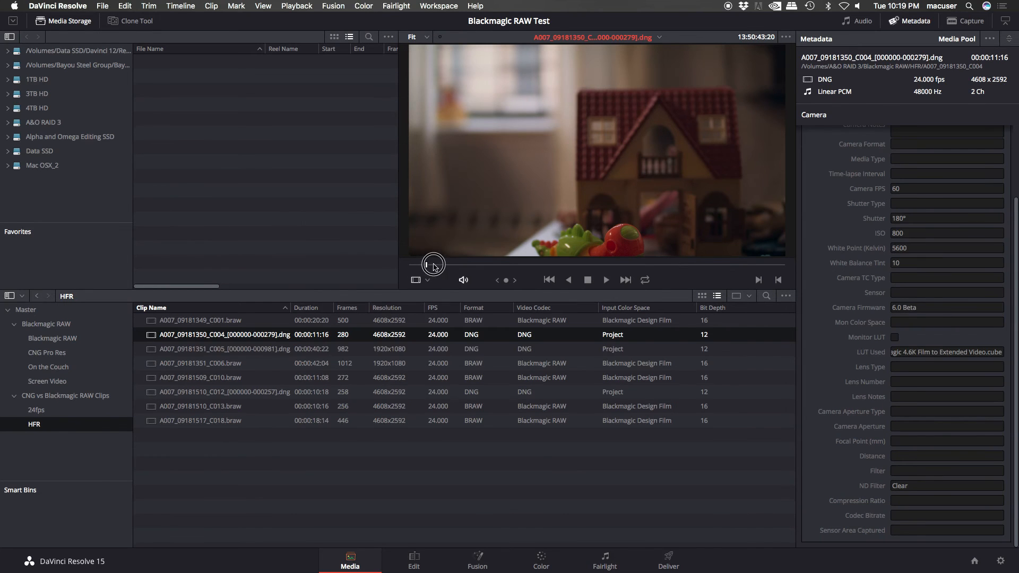
pyautogui.moveTo(433, 264); pyautogui.dragTo(453, 265)
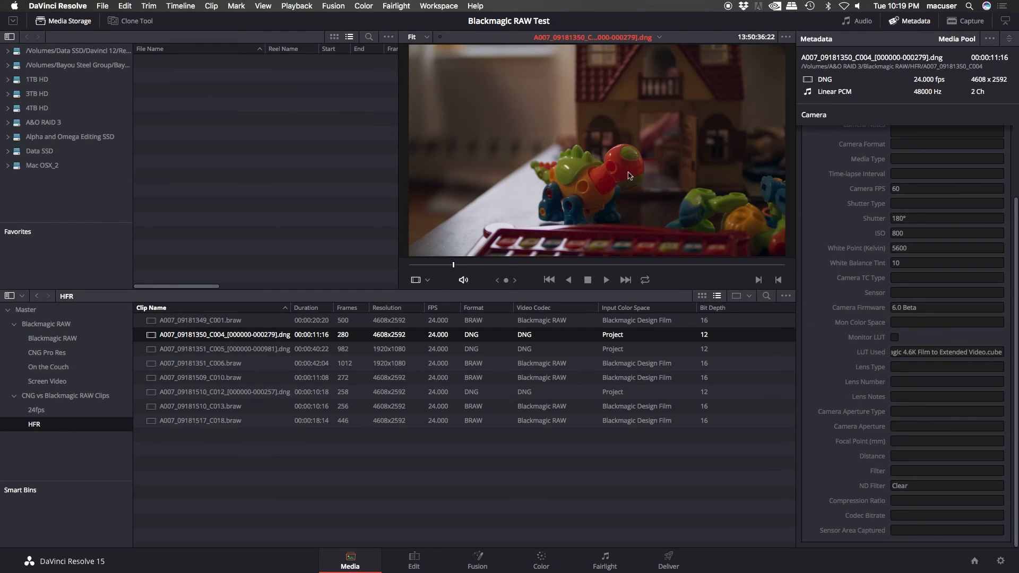
pyautogui.click(224, 350)
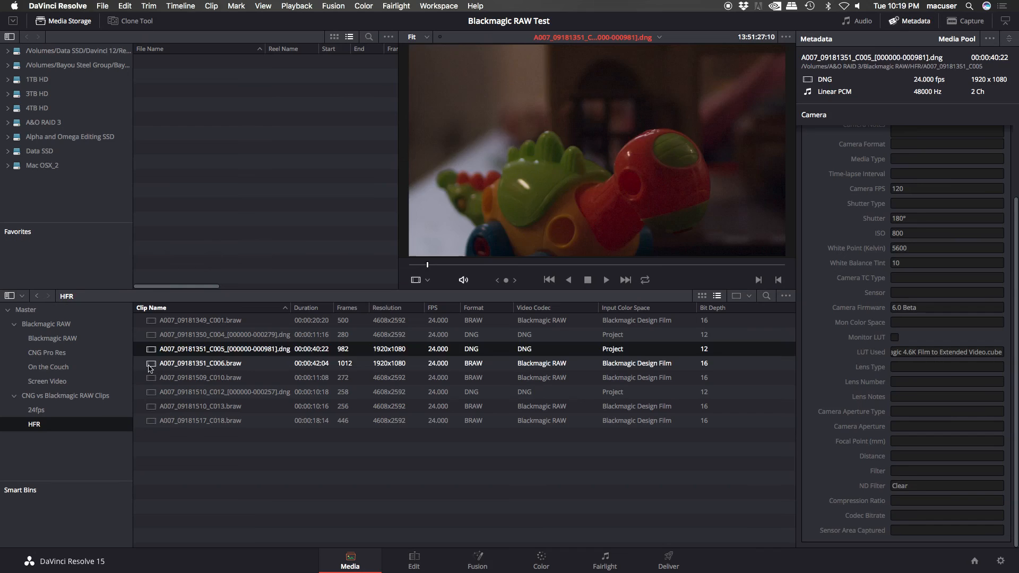
# Step: Inspect the camera FPS, shutter and bitrate of C006.braw, C010.braw, C012.dng, C013.braw and C018.braw in turn
pyautogui.click(200, 363)
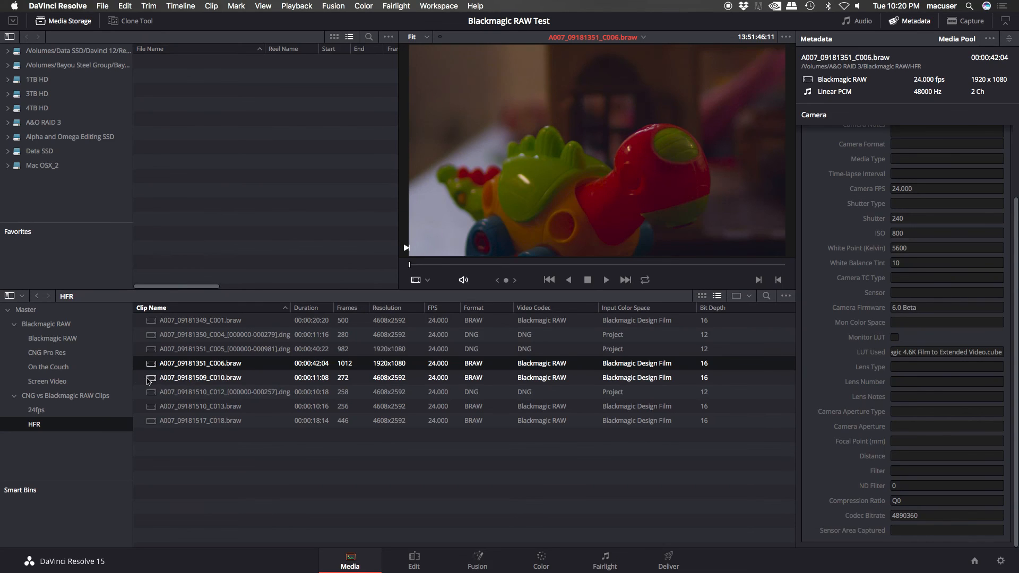
pyautogui.click(199, 378)
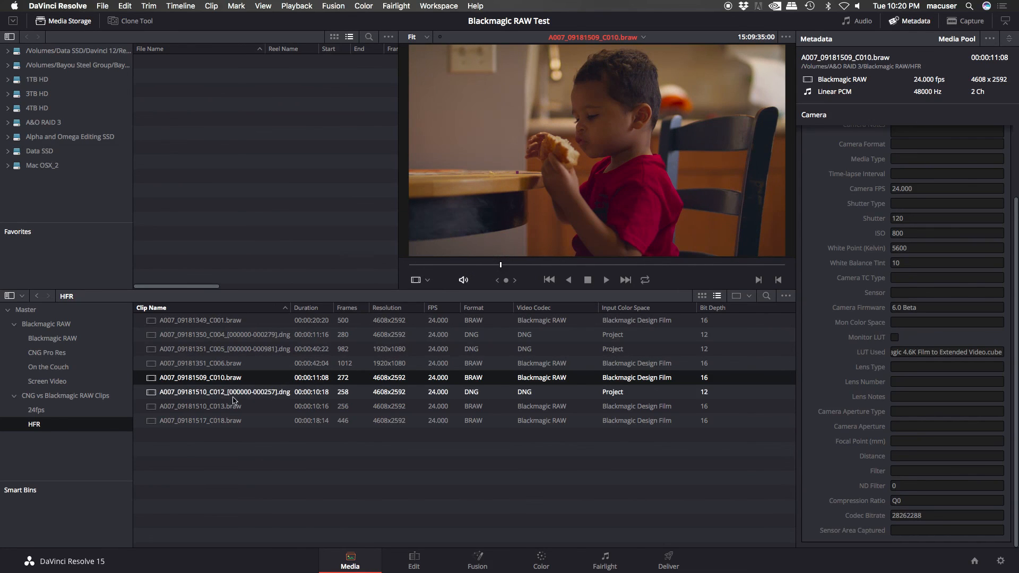
pyautogui.click(223, 391)
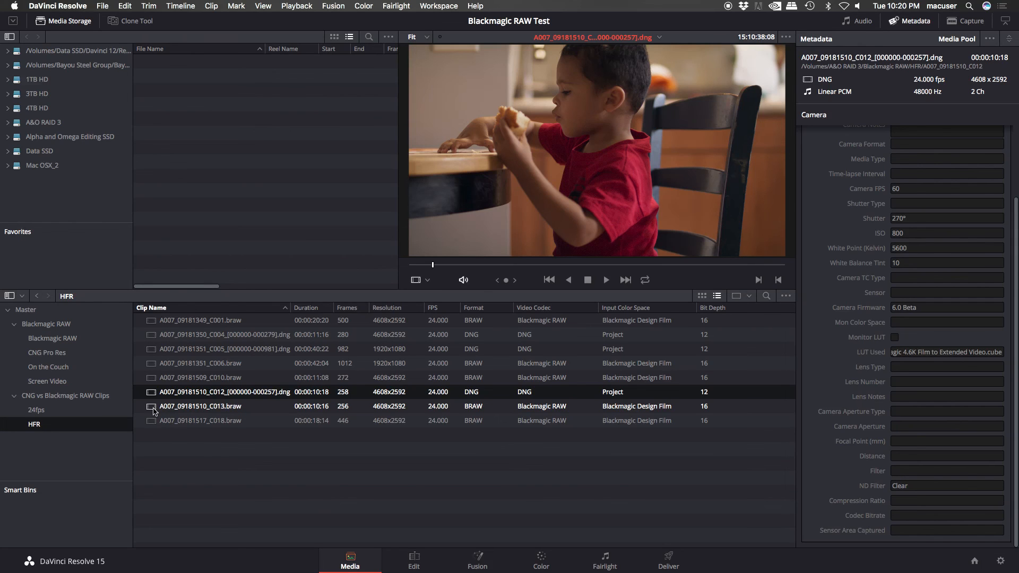
pyautogui.click(200, 407)
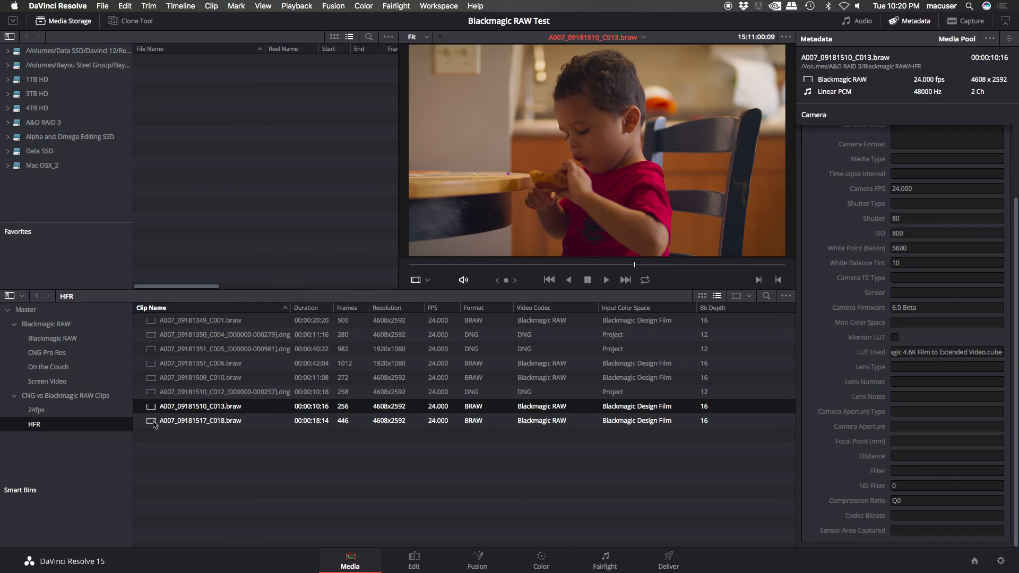
pyautogui.click(199, 420)
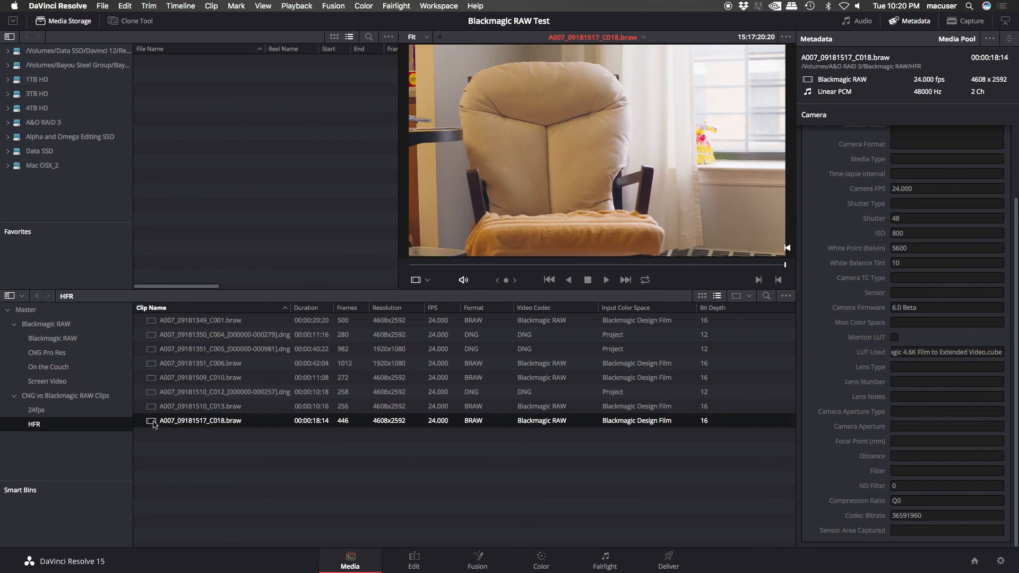